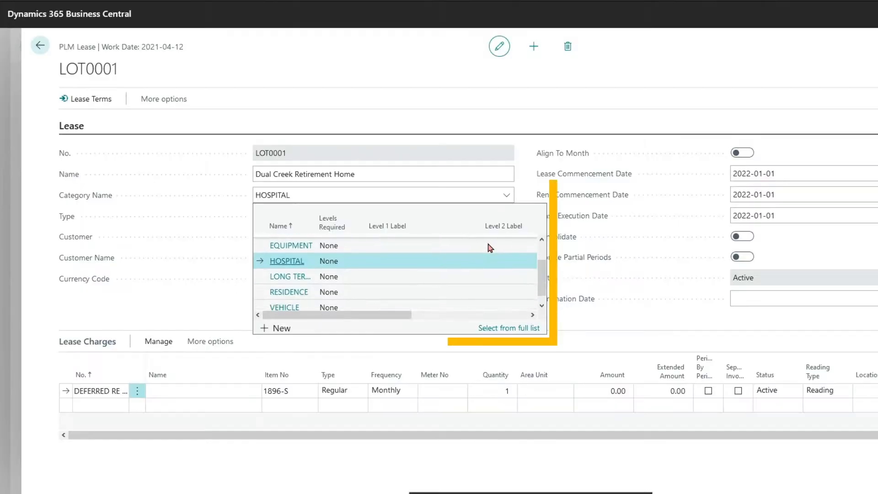
Step: Set lease LOT0001's category to LONG TERM CARE and add a RENT lease charge line
{"action": "left_click", "coordinate": [291, 276]}
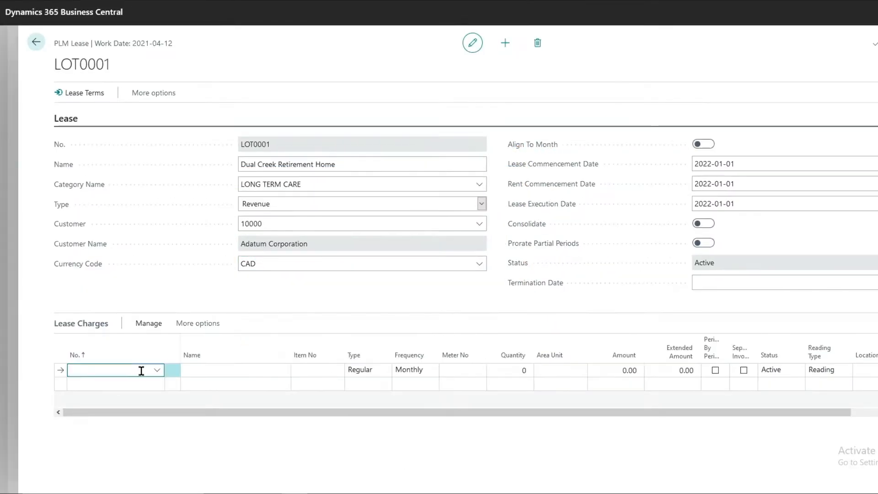
{"action": "type", "text": "RENT"}
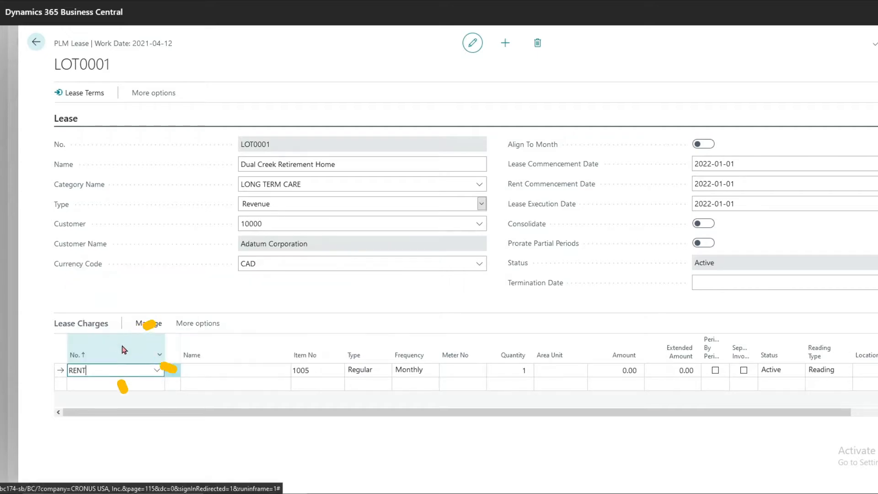